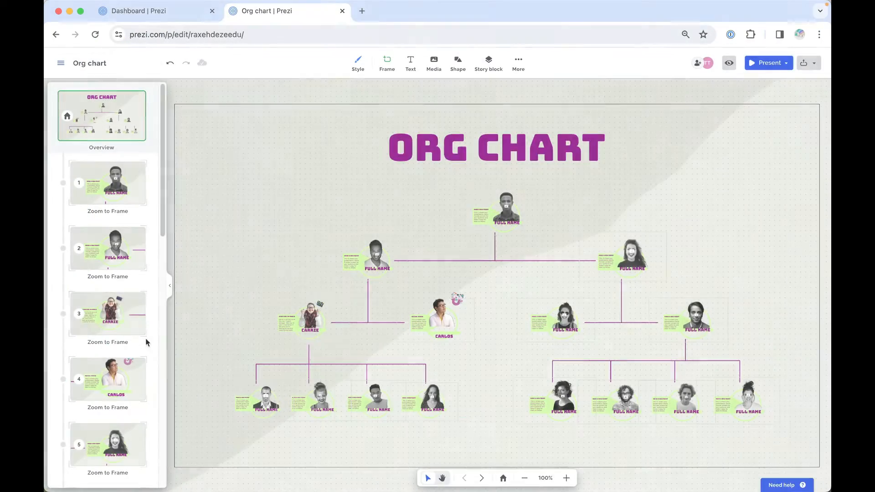
{"action": "left_click", "coordinate": [309, 320]}
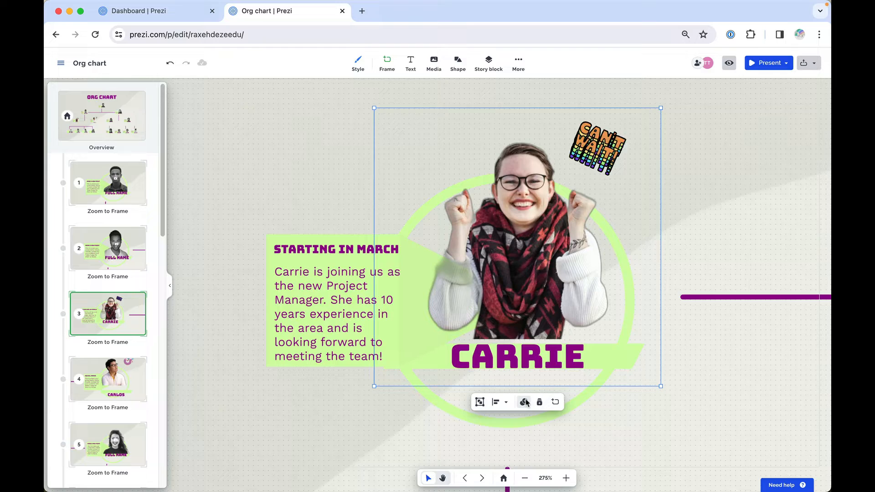
{"action": "mouse_move", "coordinate": [524, 401]}
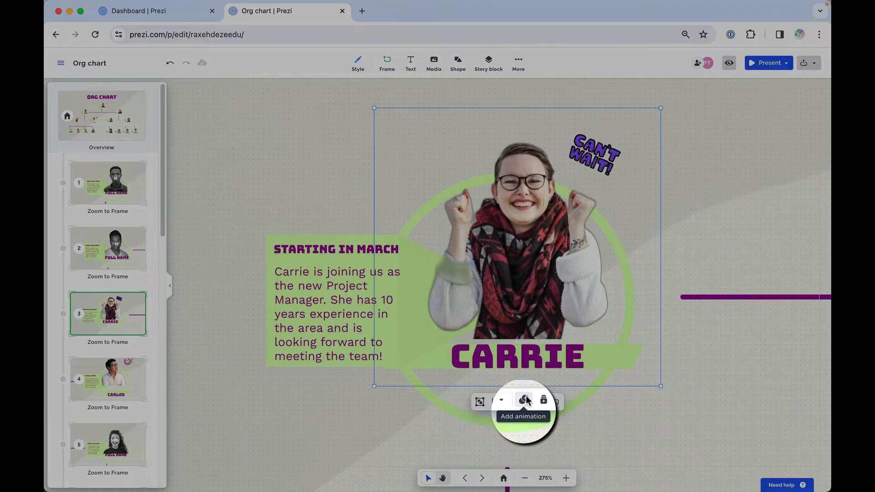
Step: Give Carrie's frame a Fade in entrance and add a fade animation to her sticker
{"action": "left_click", "coordinate": [525, 402]}
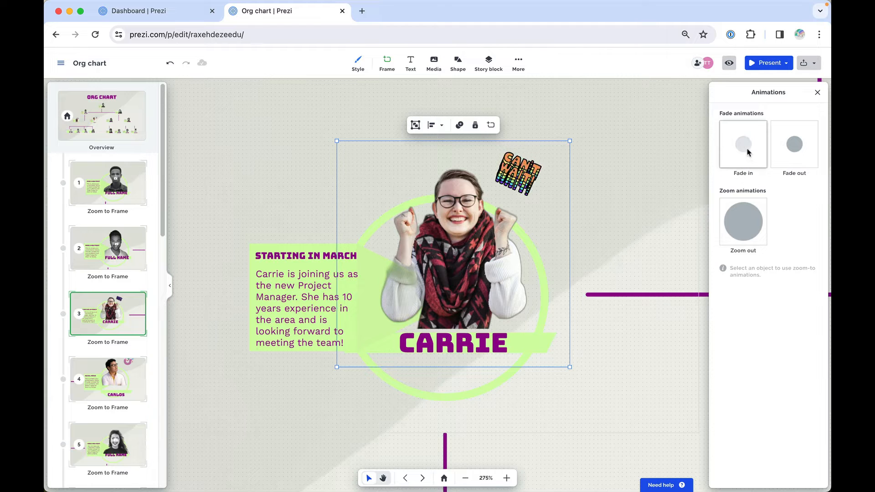
{"action": "left_click", "coordinate": [743, 144]}
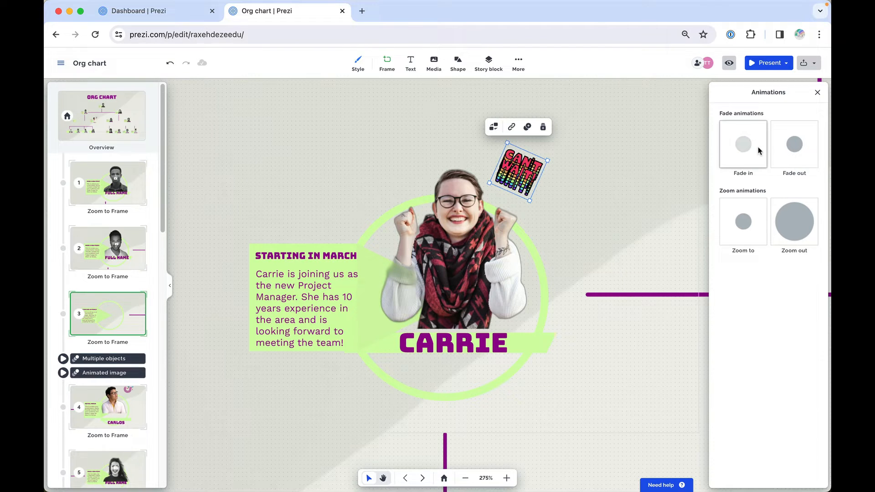
{"action": "left_click", "coordinate": [794, 144]}
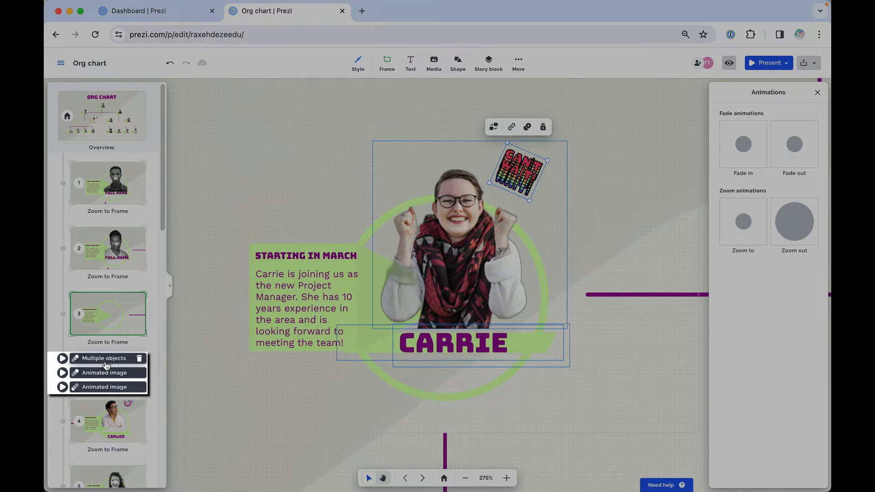
Step: Deselect the sticker and select Carrie's bio text box for animating
{"action": "left_click", "coordinate": [63, 357]}
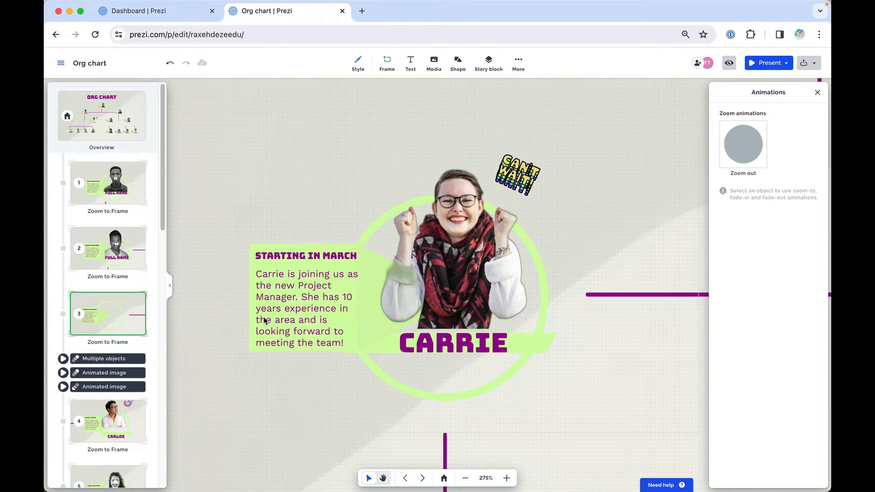
{"action": "left_click", "coordinate": [307, 301]}
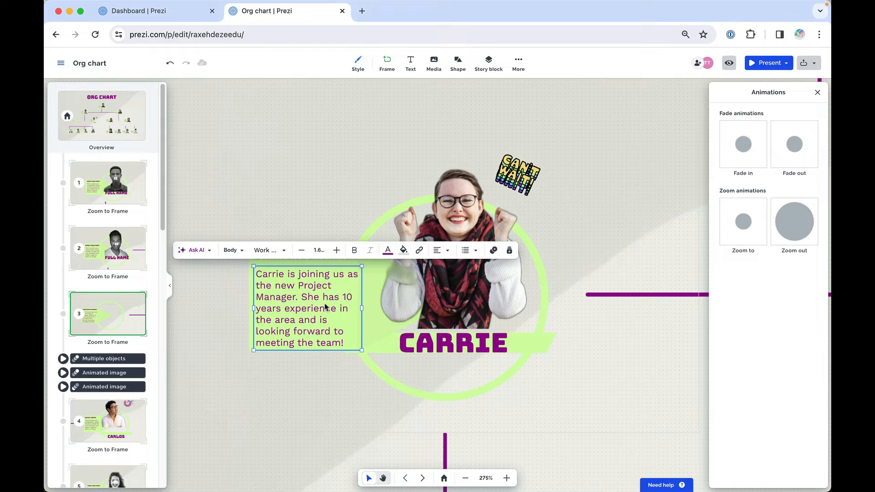
Step: Add a Zoom to step on the bio text, preview it, then add a Zoom out to overview
{"action": "left_click", "coordinate": [743, 222]}
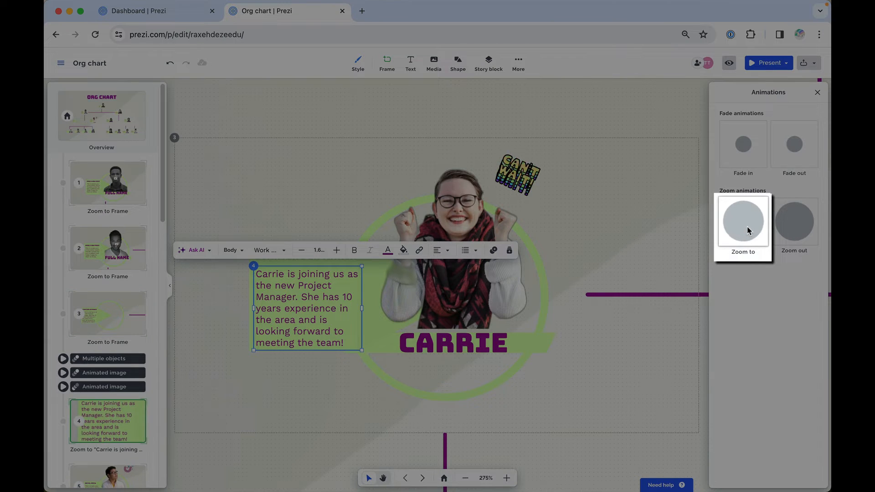
{"action": "left_click", "coordinate": [744, 220]}
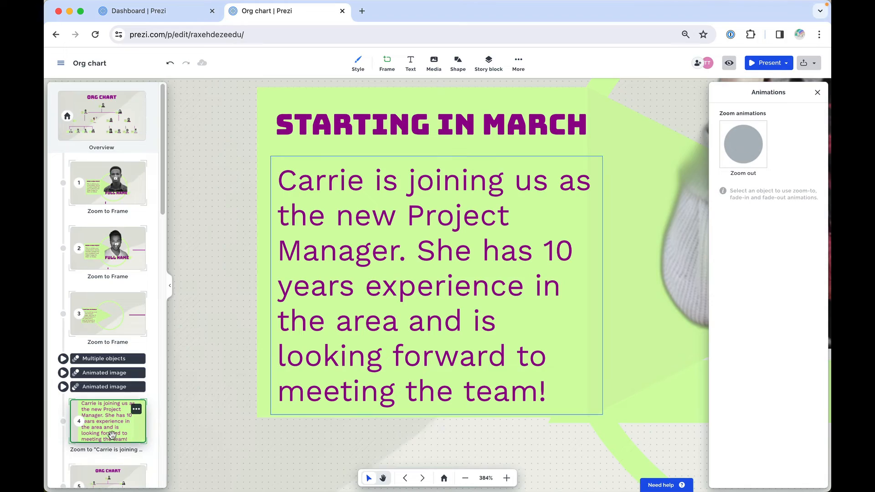
{"action": "left_click", "coordinate": [107, 449]}
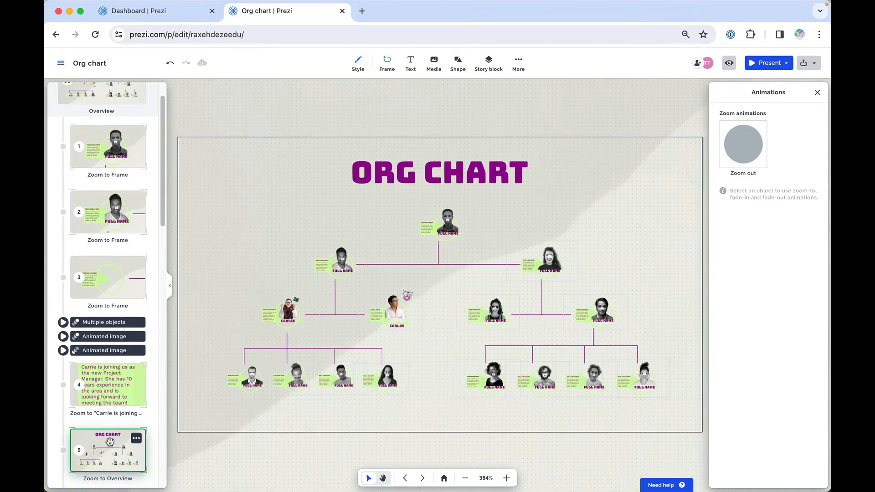
Step: Return to the full org chart view and delete one animation under Carrie's step 3
{"action": "left_click", "coordinate": [465, 478]}
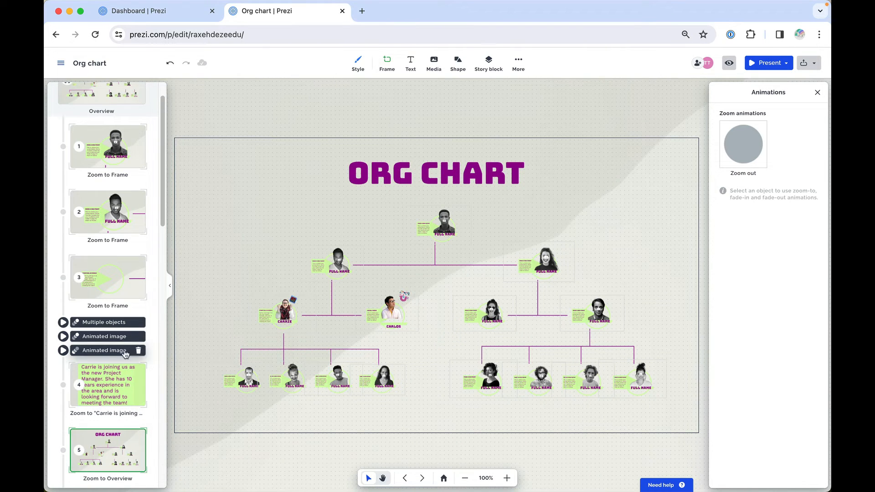
{"action": "left_click", "coordinate": [103, 322]}
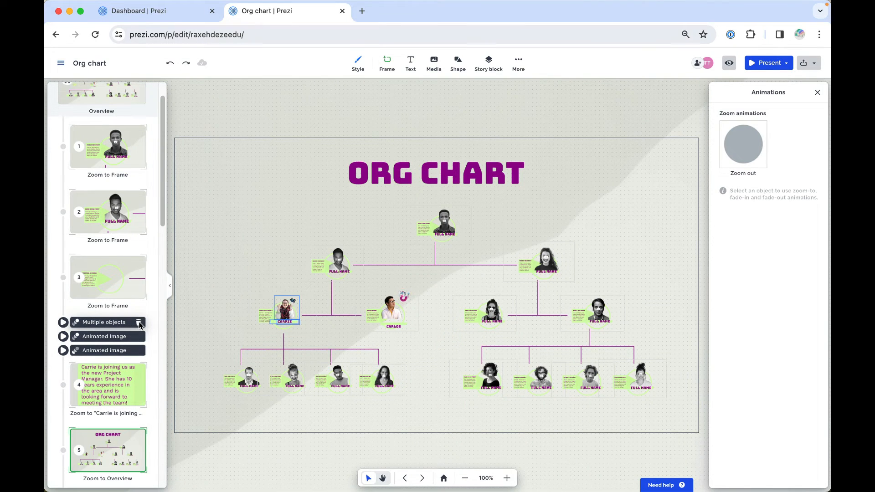